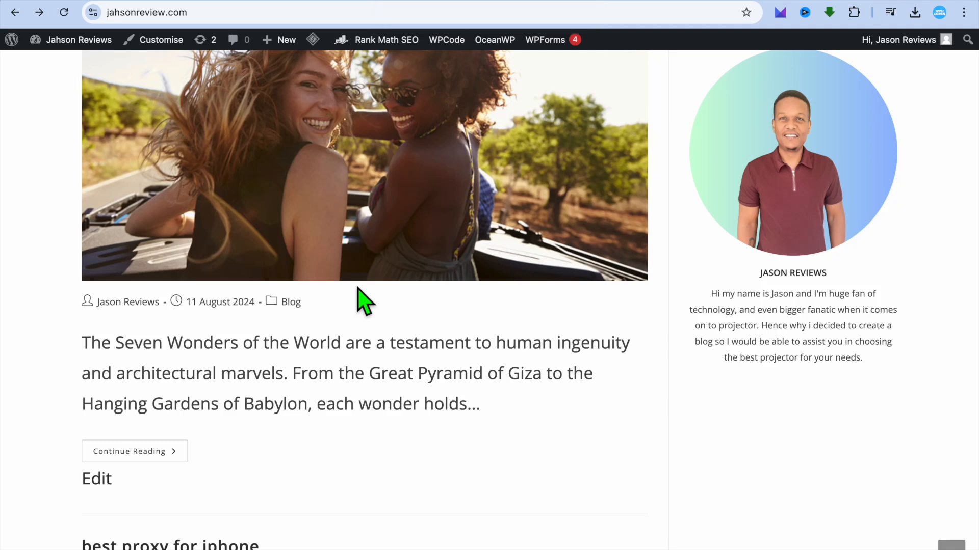
pyautogui.moveTo(197, 342)
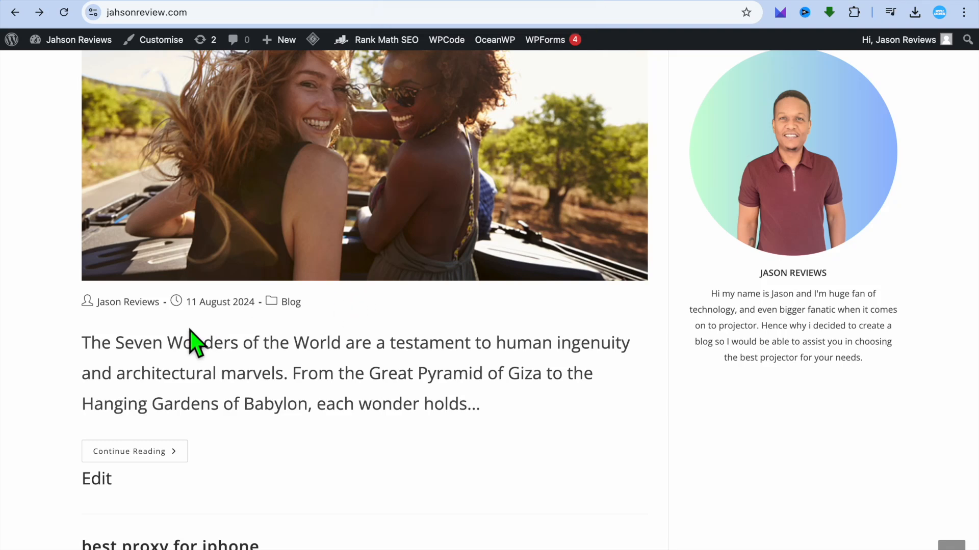
pyautogui.moveTo(250, 340)
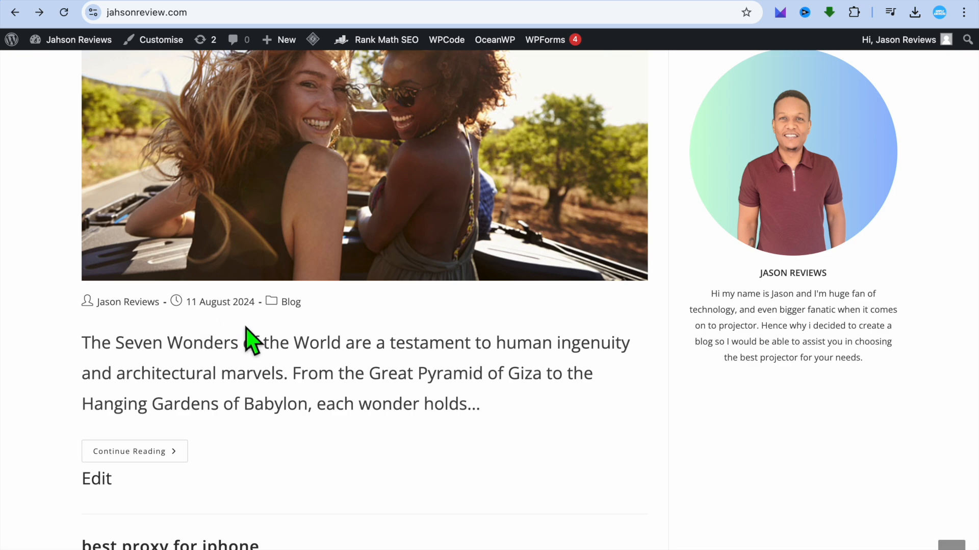
pyautogui.moveTo(91, 11)
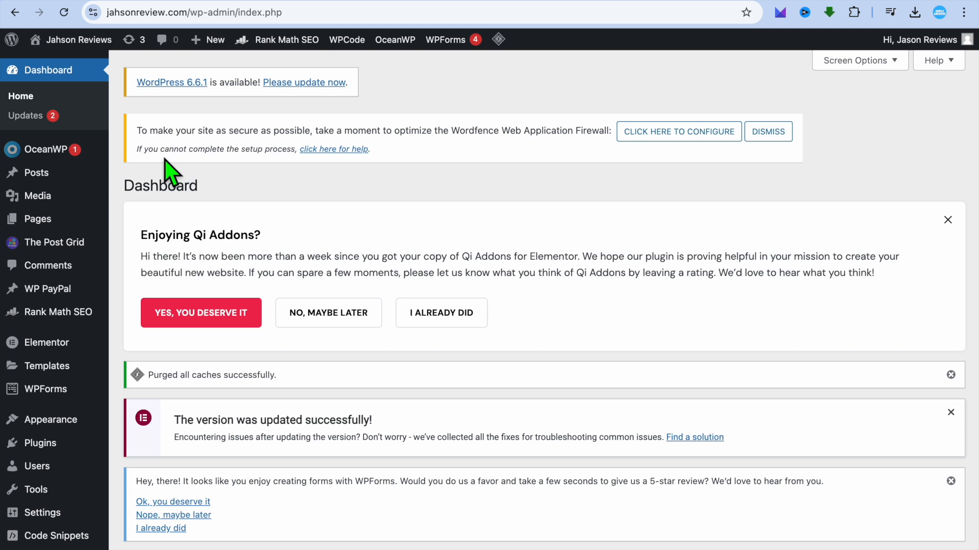
pyautogui.moveTo(123, 462)
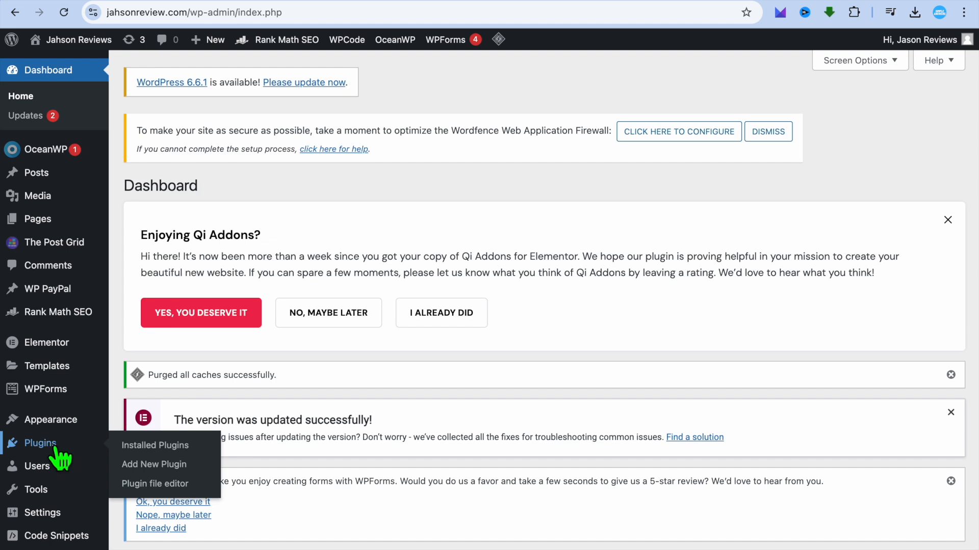
pyautogui.moveTo(63, 455)
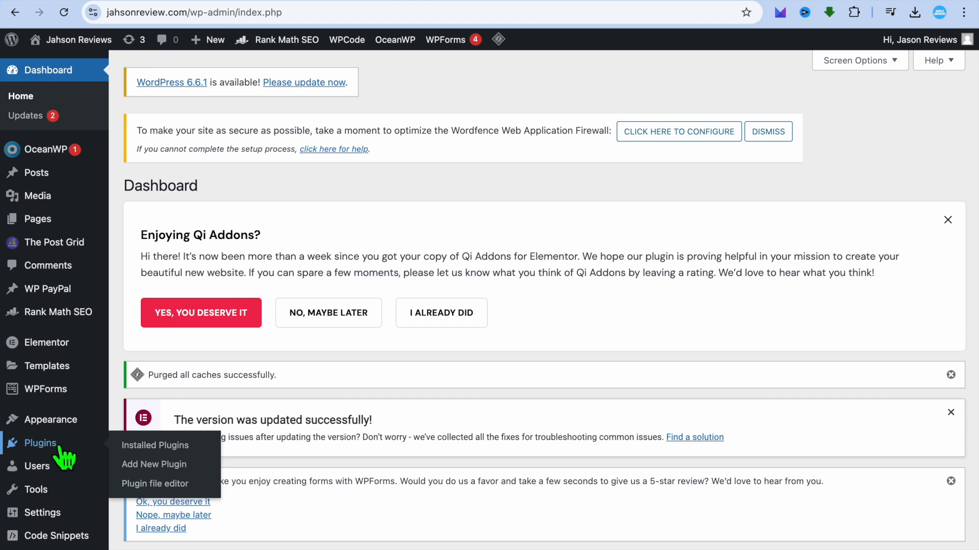
pyautogui.moveTo(103, 449)
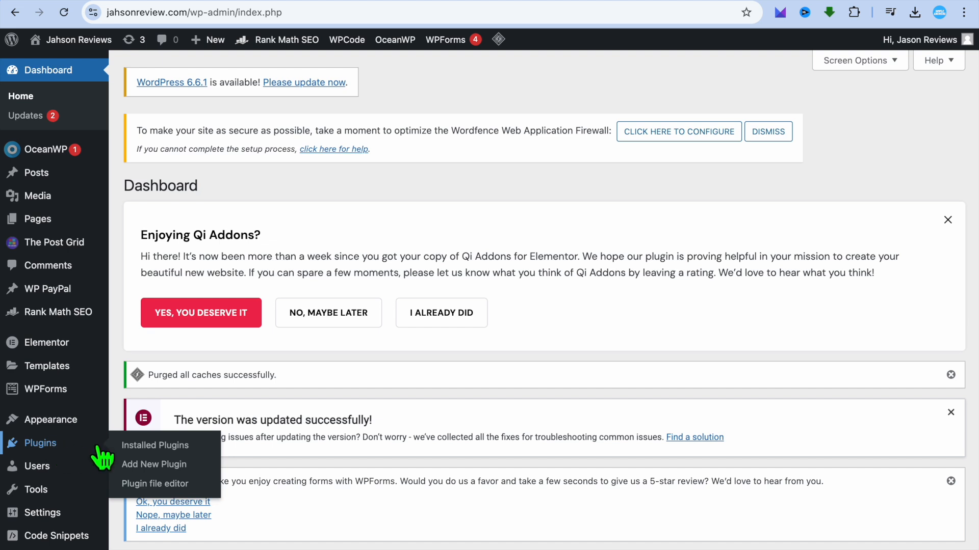
# Go to the Add New Plugin page from the Plugins menu.
pyautogui.click(154, 465)
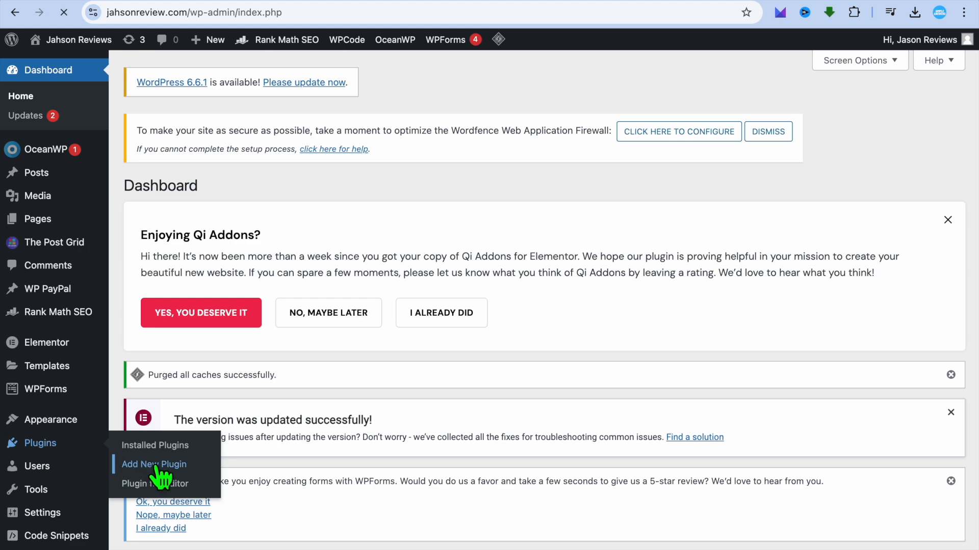
pyautogui.click(154, 465)
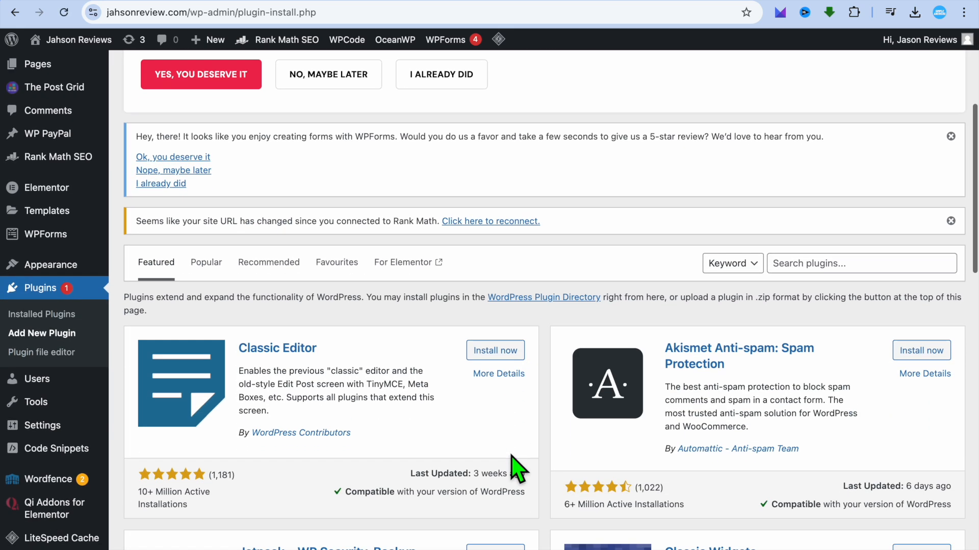
# Search the plugin directory for 'wp meta and date'.
pyautogui.click(843, 258)
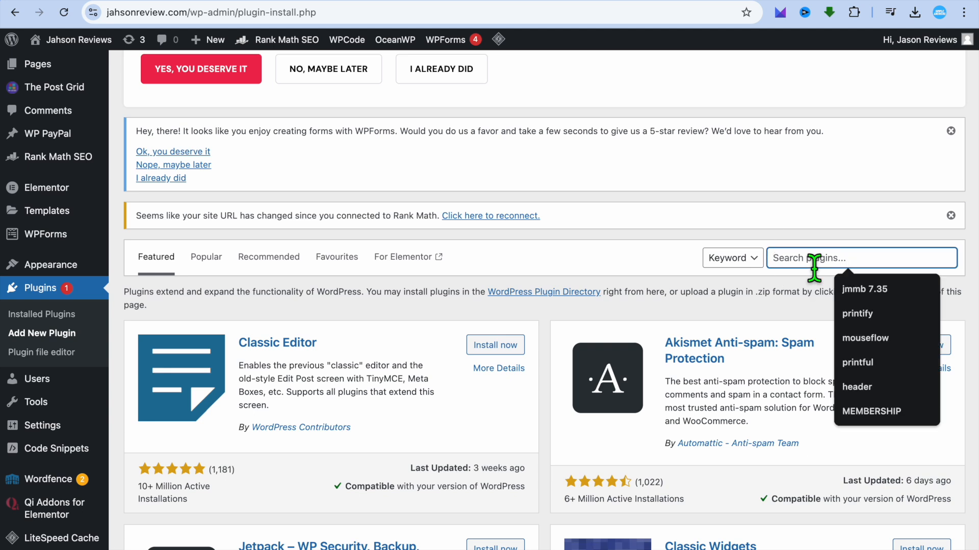
pyautogui.write('wp meta and date')
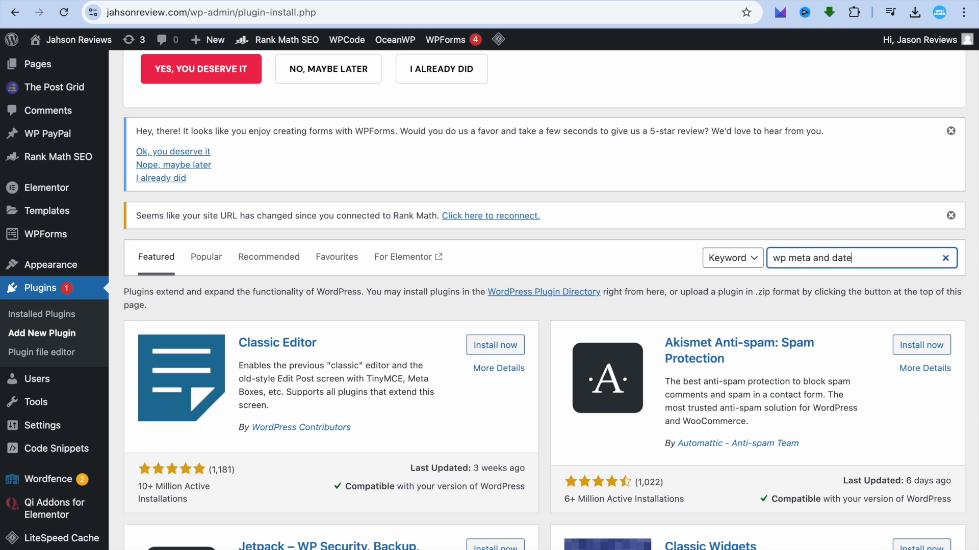
pyautogui.press('Enter')
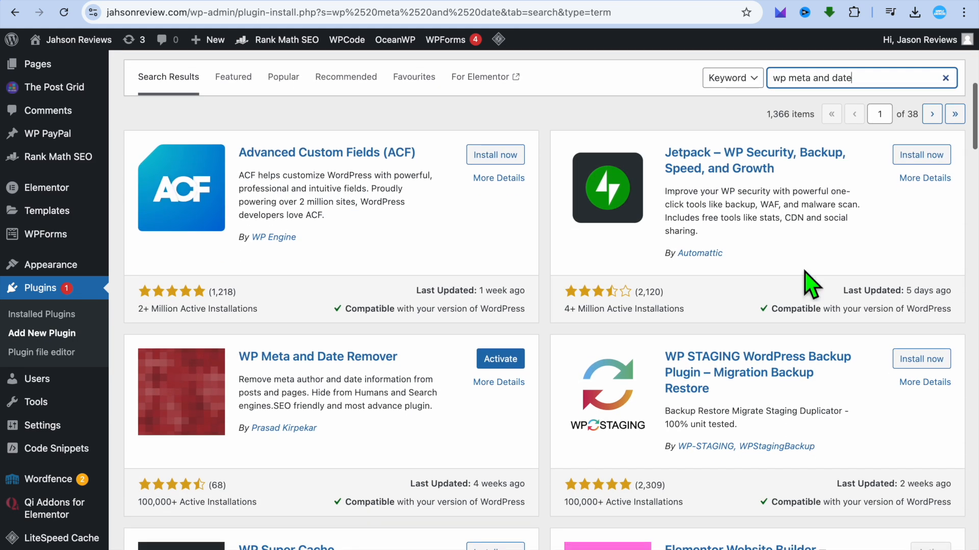
pyautogui.moveTo(287, 371)
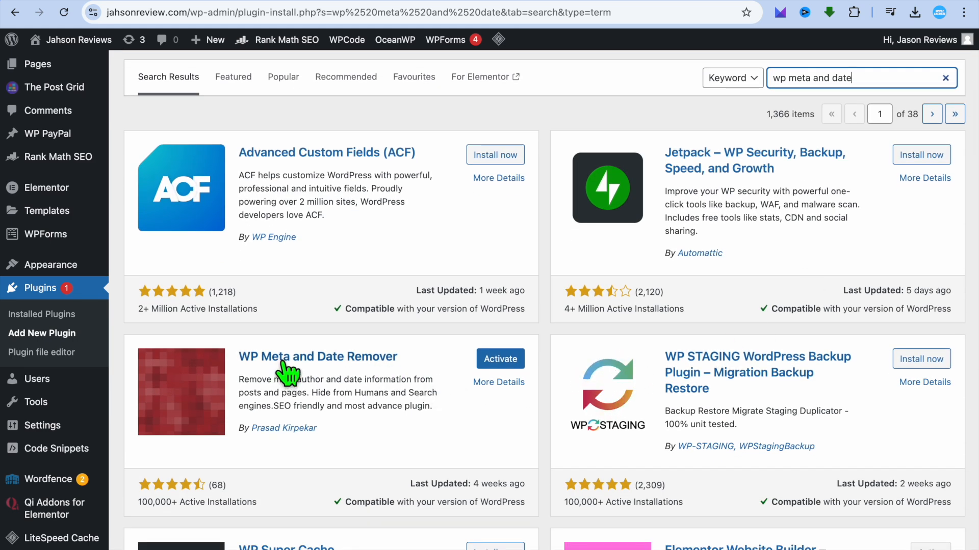
pyautogui.moveTo(453, 374)
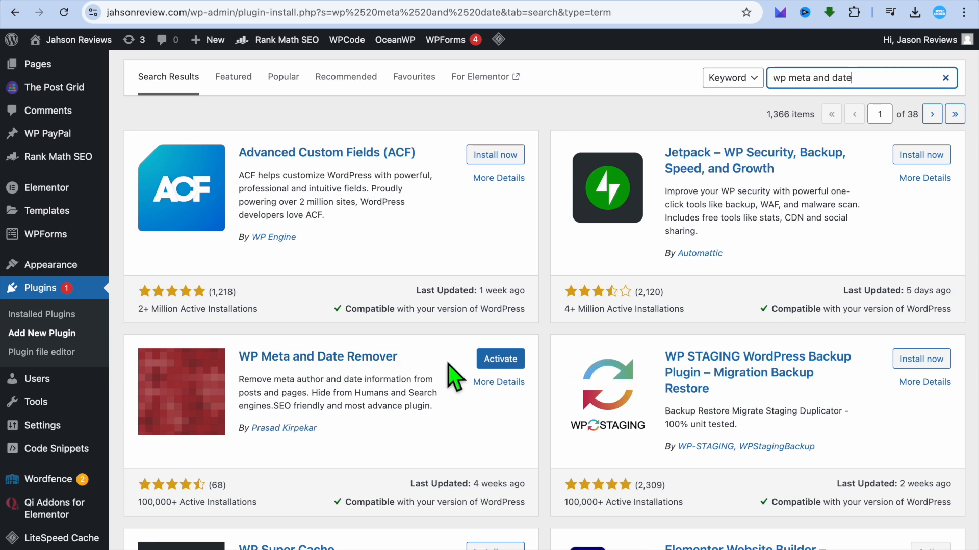
# Activate the WP Meta and Date Remover plugin from the search results.
pyautogui.click(500, 359)
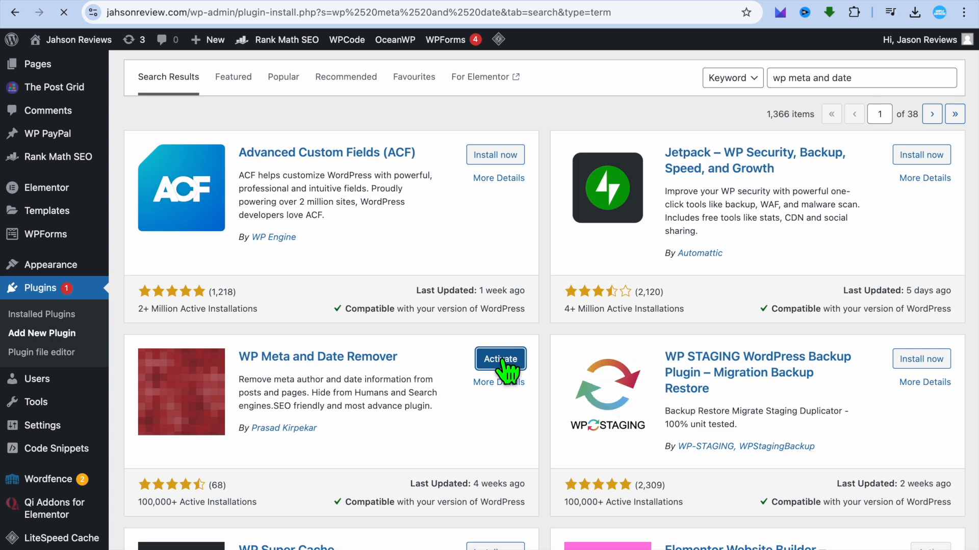
pyautogui.click(500, 359)
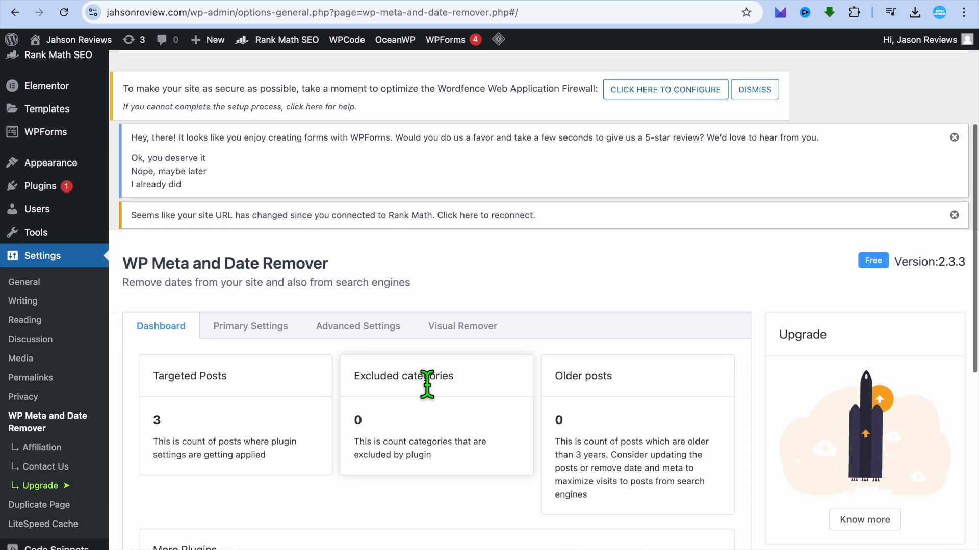
# Switch the plugin dashboard to its Primary Settings tab.
pyautogui.scroll(-3)
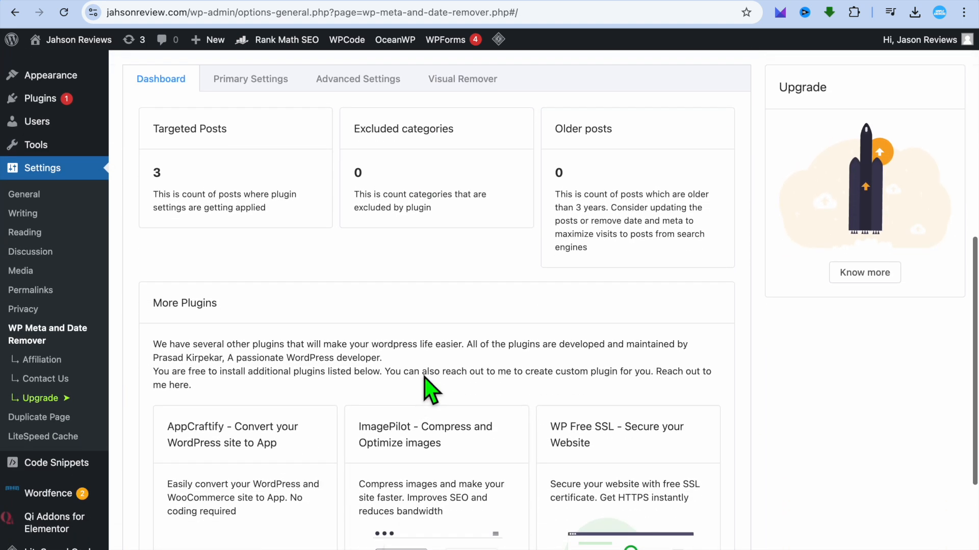
pyautogui.scroll(-3)
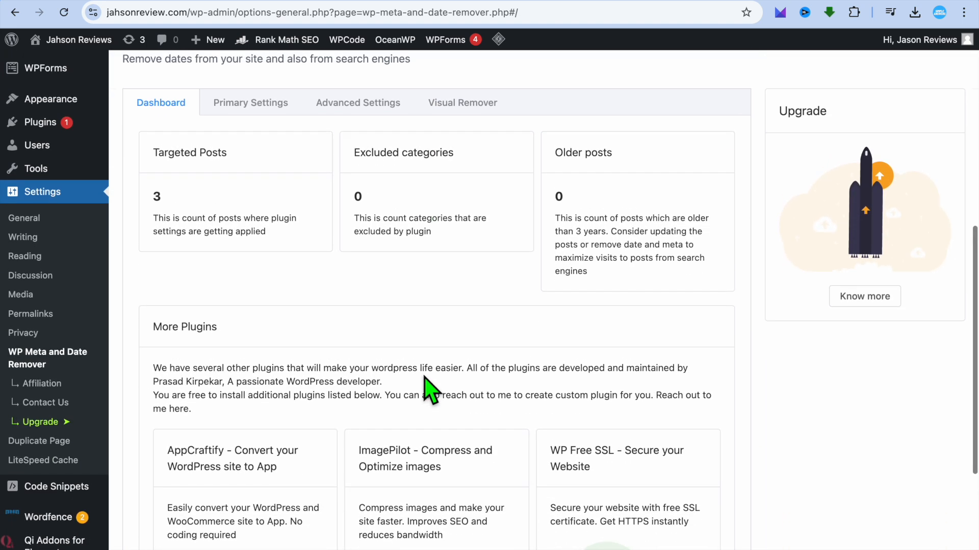
pyautogui.moveTo(251, 101)
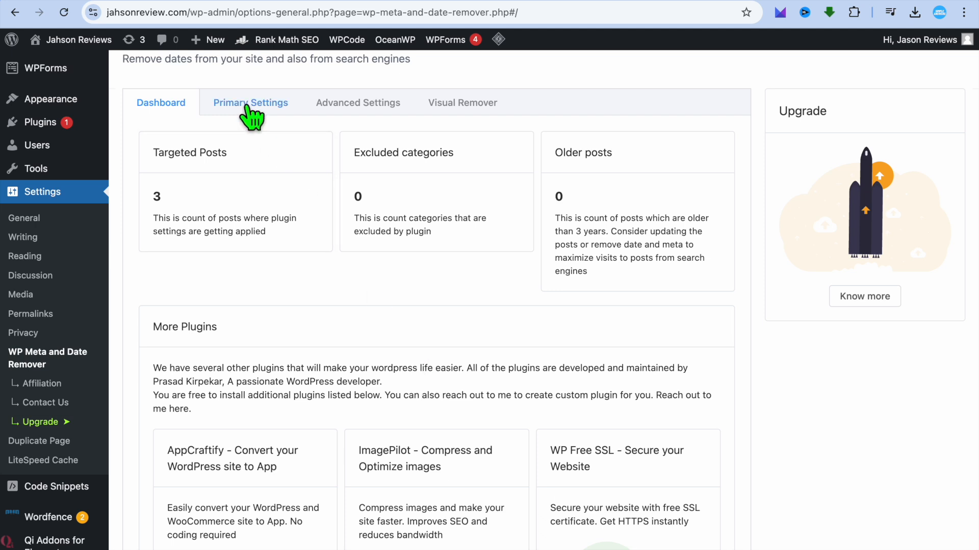
pyautogui.click(250, 102)
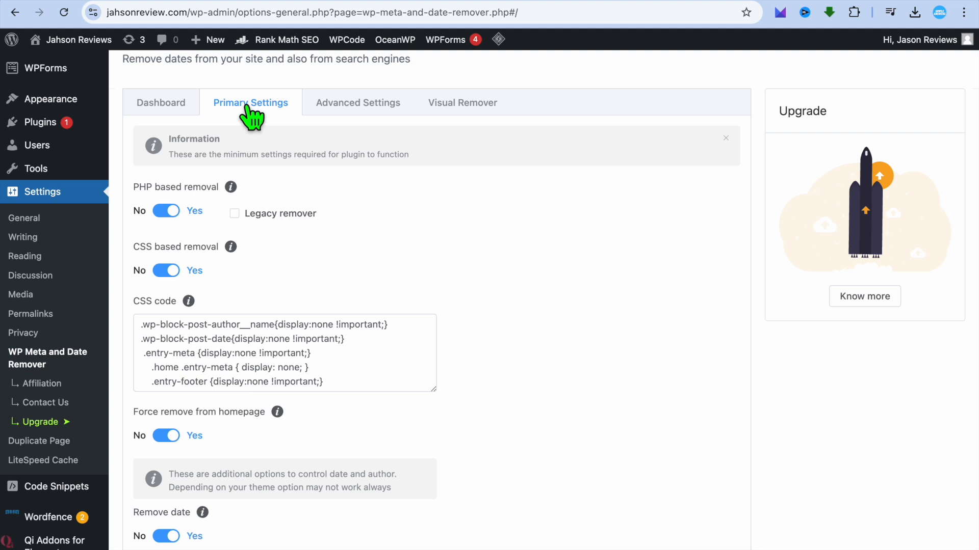
# Set homepage force removal and date removal to No, save the settings, and go to the live site.
pyautogui.scroll(-3)
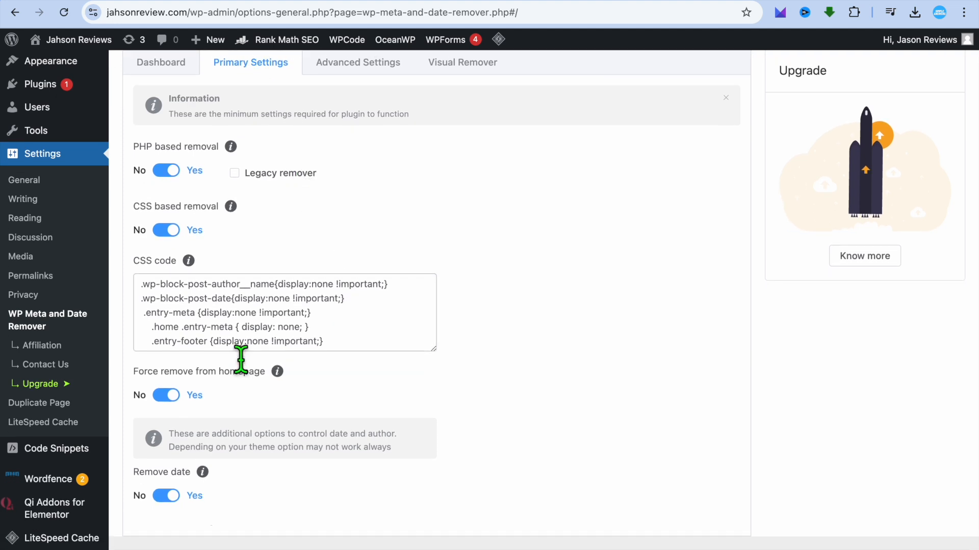
pyautogui.click(165, 396)
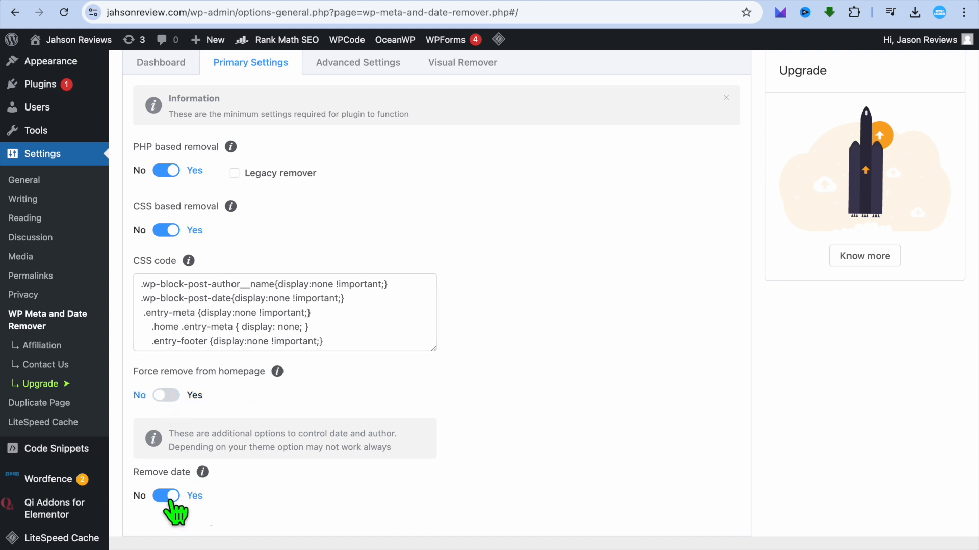
pyautogui.click(166, 496)
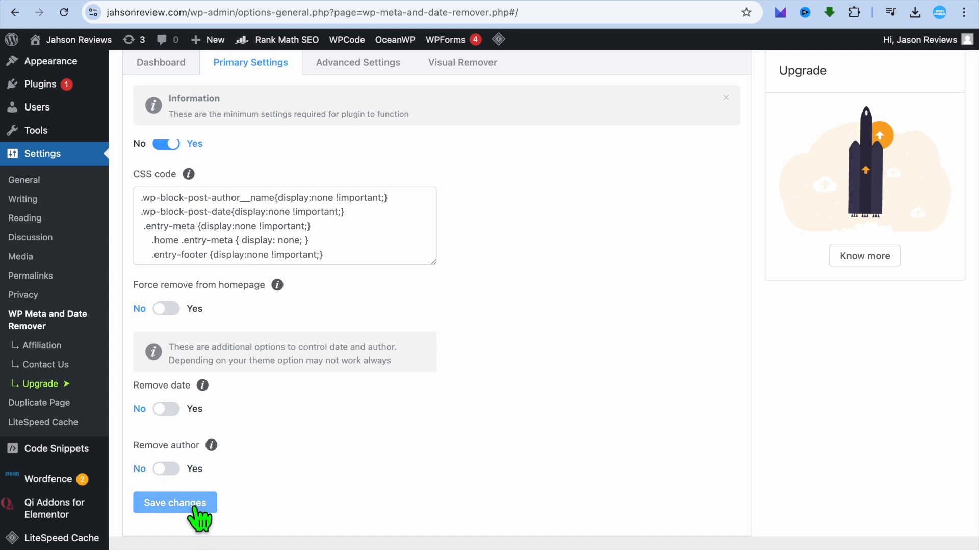
pyautogui.click(175, 502)
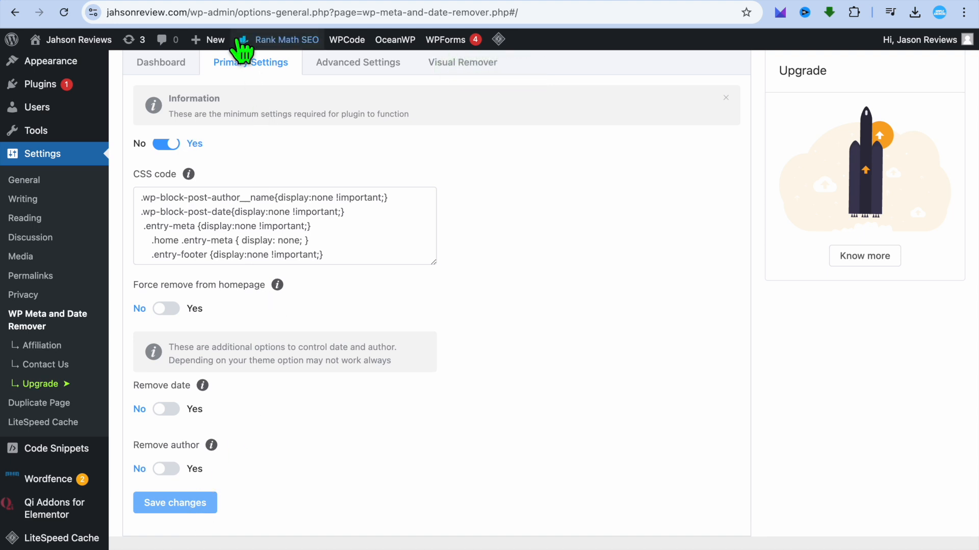
pyautogui.click(70, 40)
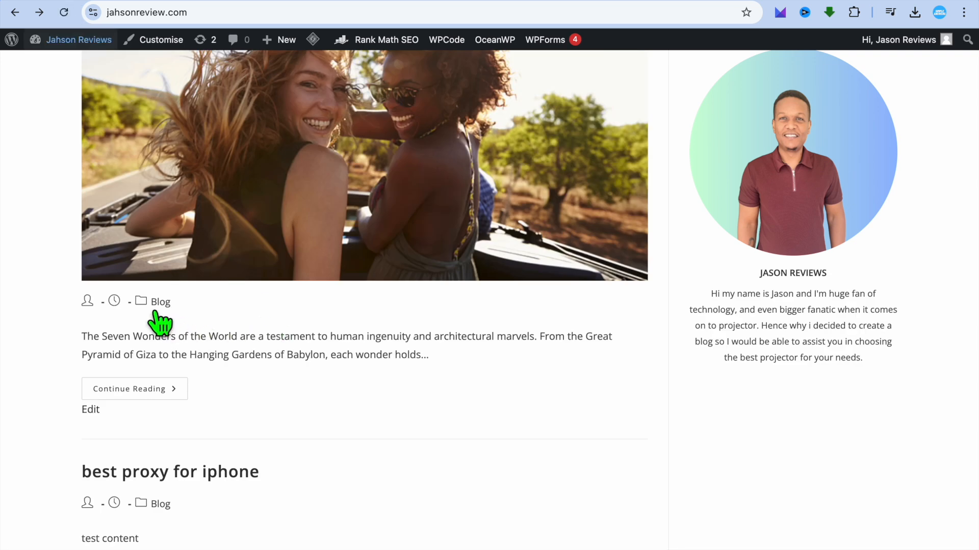
pyautogui.moveTo(205, 332)
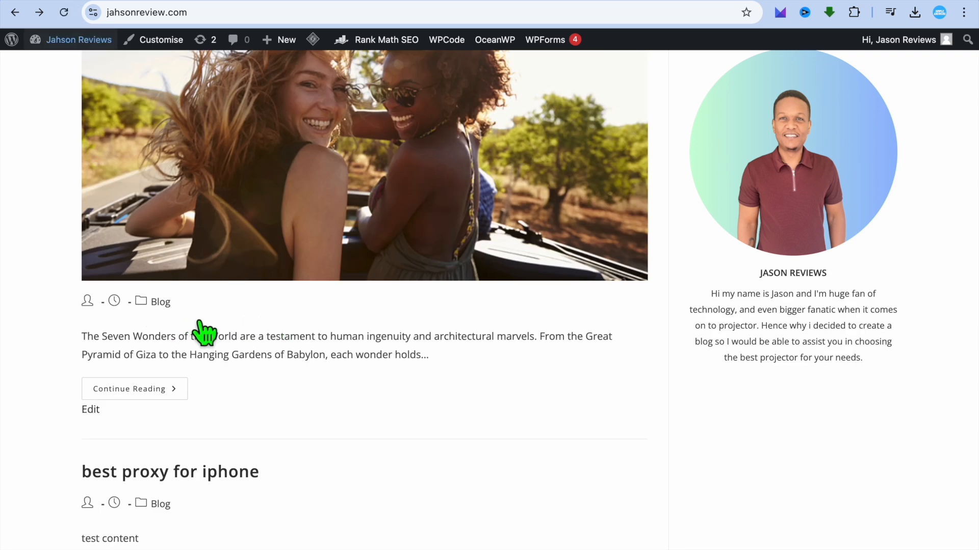
pyautogui.moveTo(219, 324)
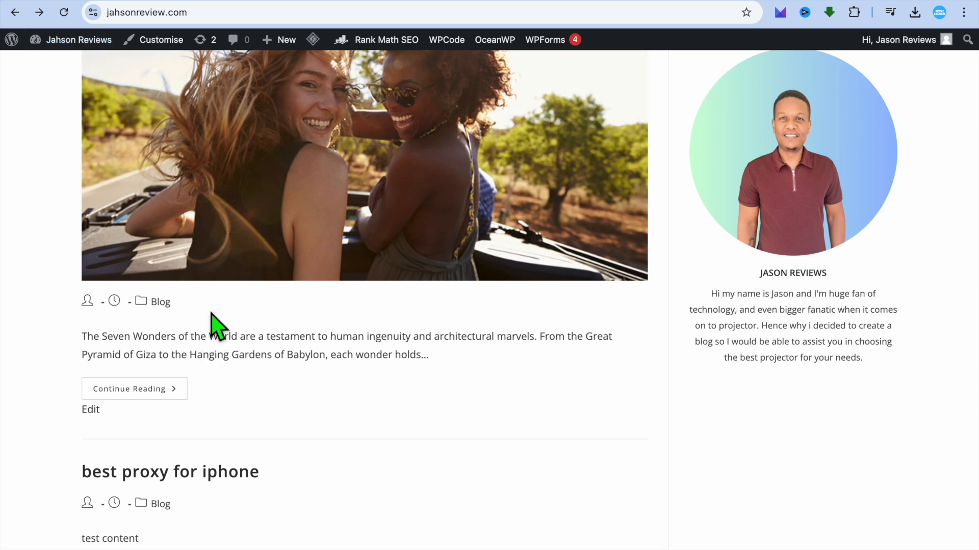
# Scroll the blog to confirm posts show only their category, no author or date.
pyautogui.scroll(-3)
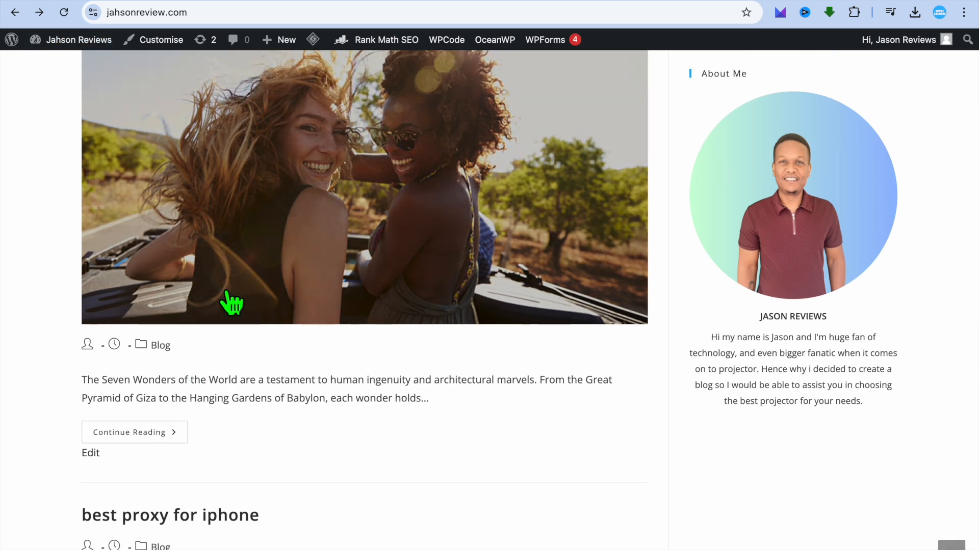